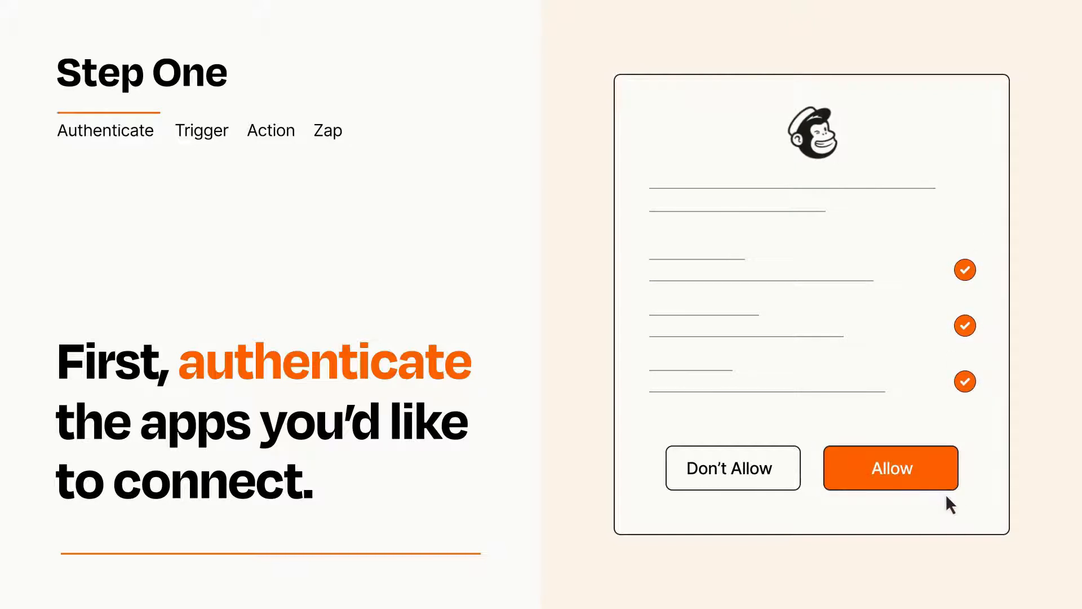
- Allow Zapier to access the Mailchimp account
left_click(889, 467)
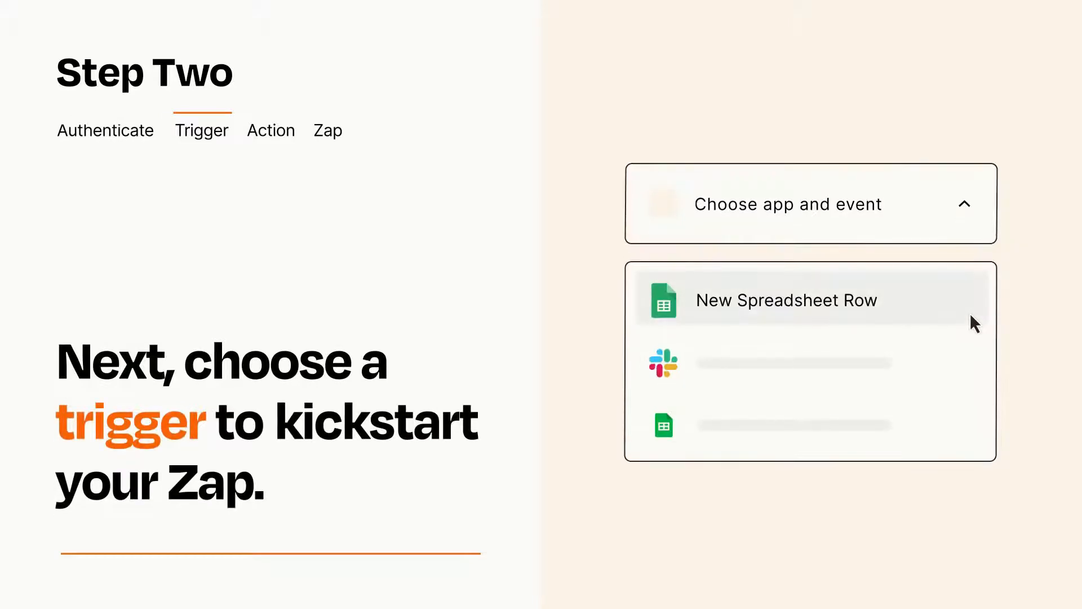
mouse_move(973, 361)
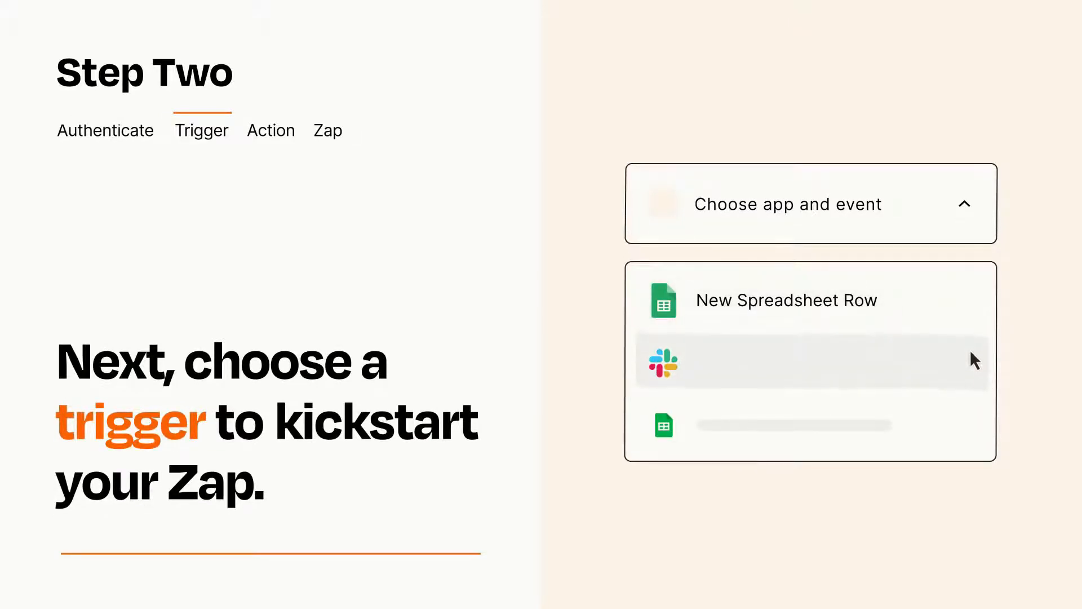
mouse_move(973, 430)
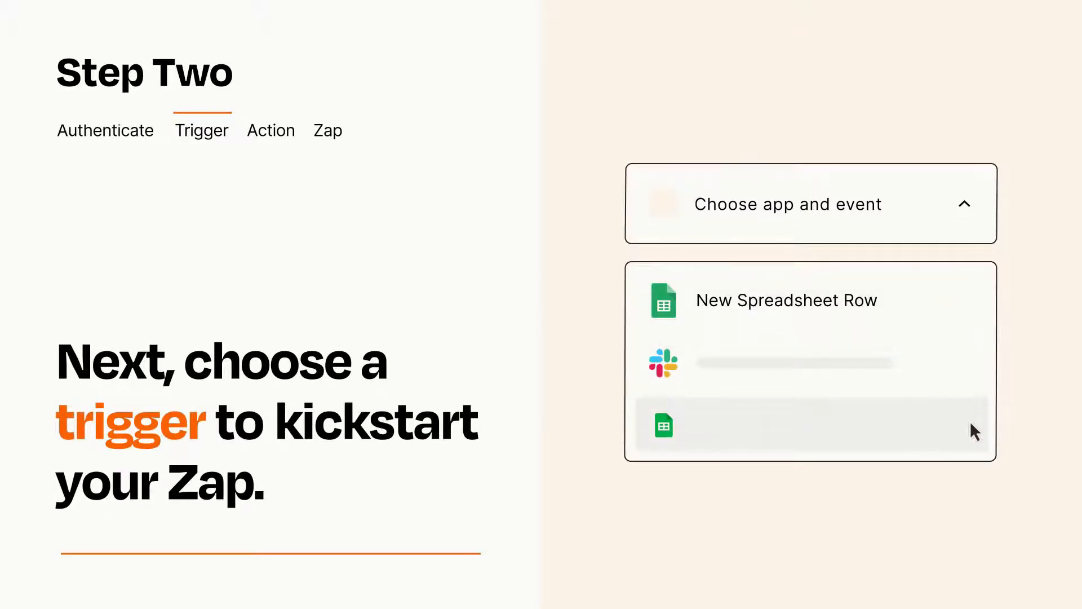
mouse_move(975, 309)
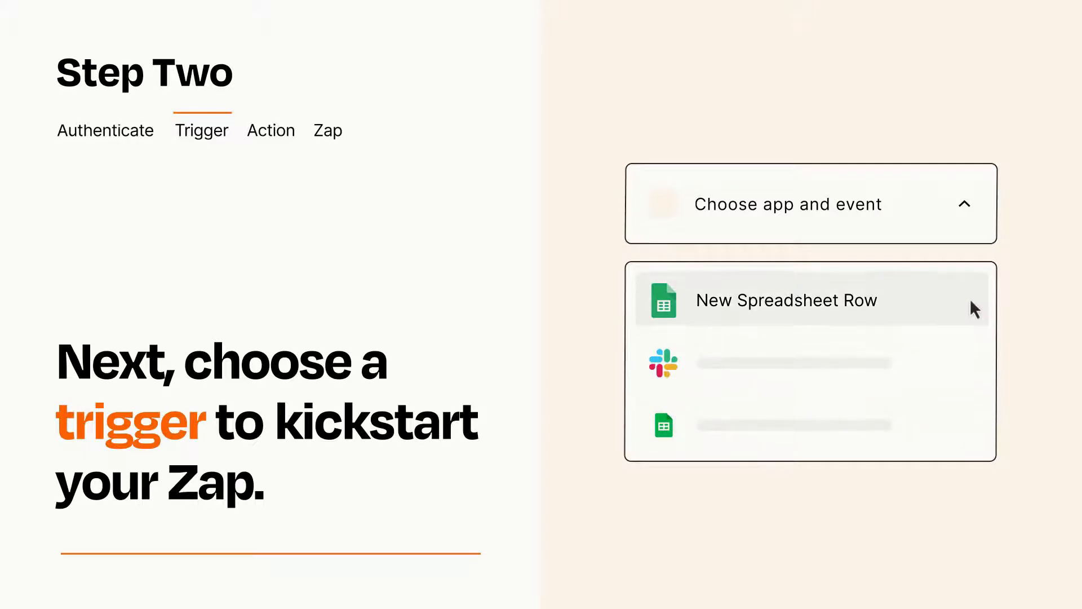
mouse_move(973, 315)
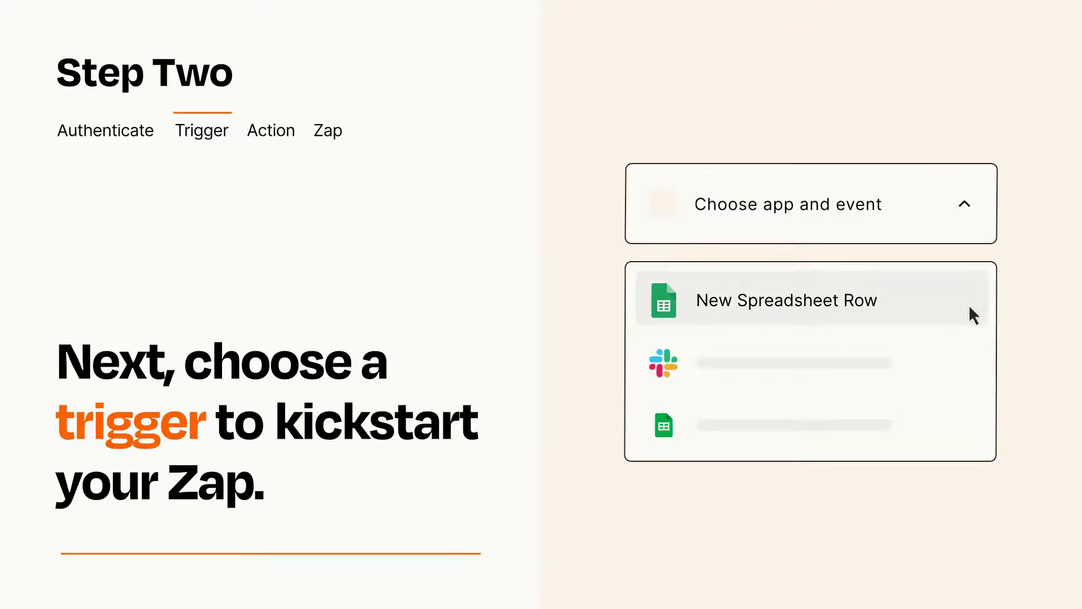
- Select Google Sheets' New Spreadsheet Row as the trigger event
left_click(786, 300)
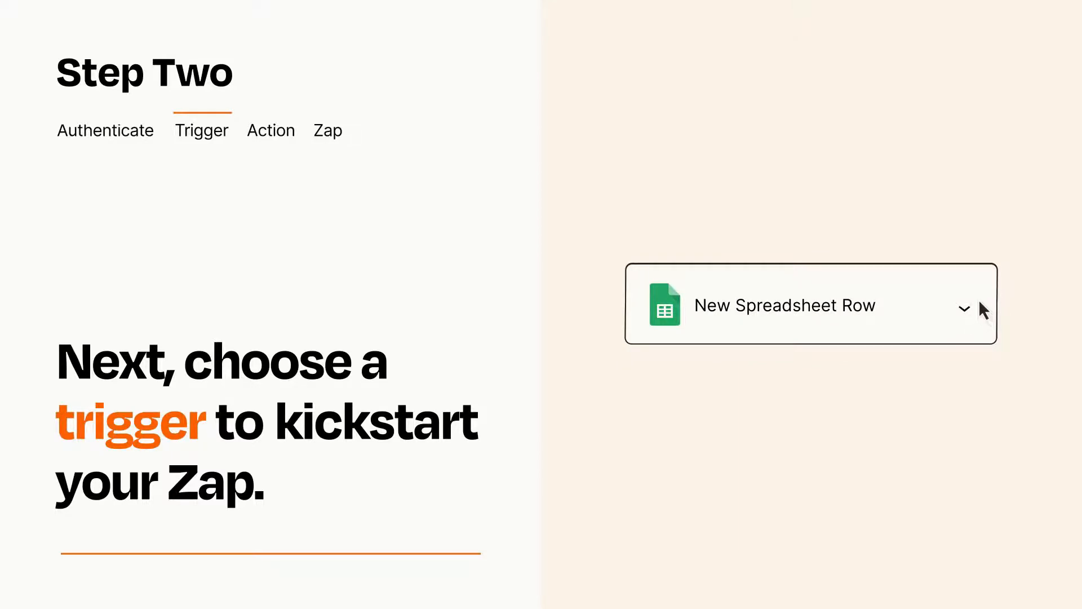
- Finish the trigger and choose Mailchimp's Add/Update Subscriber as the action
left_click(271, 129)
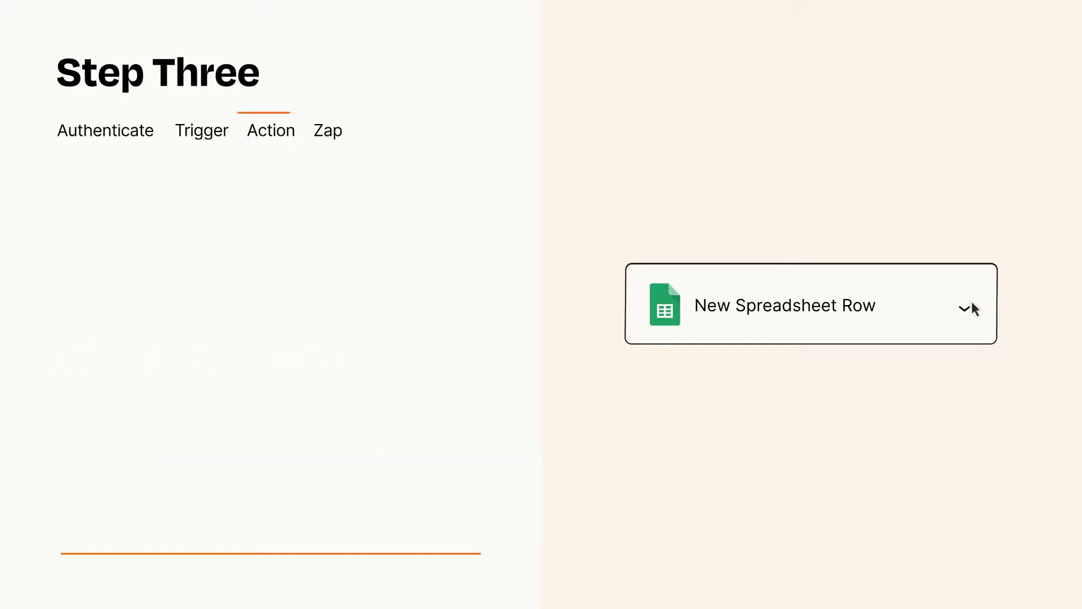
left_click(811, 304)
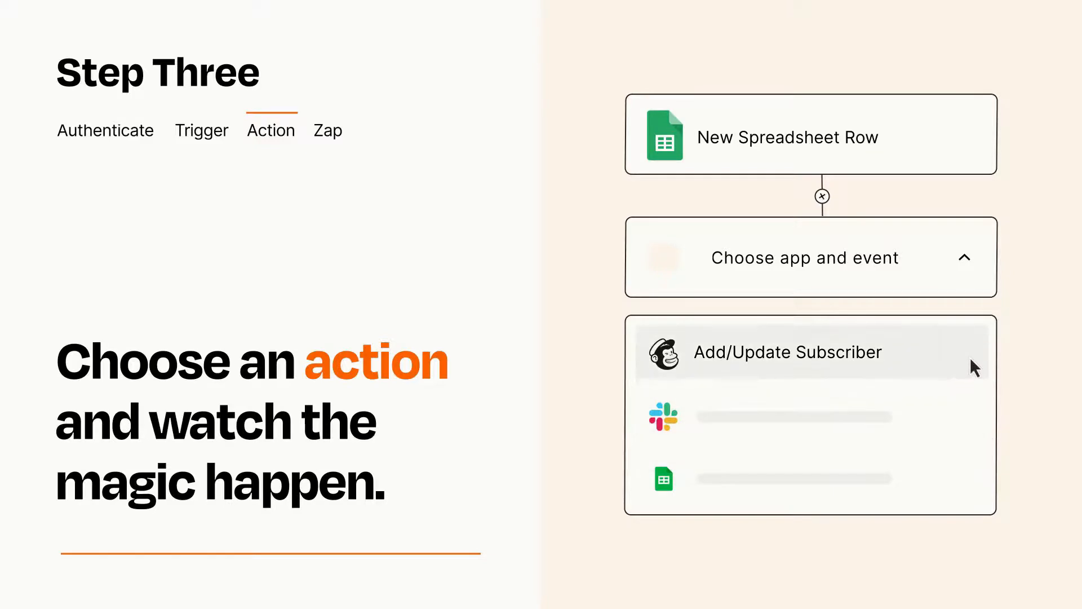
left_click(787, 351)
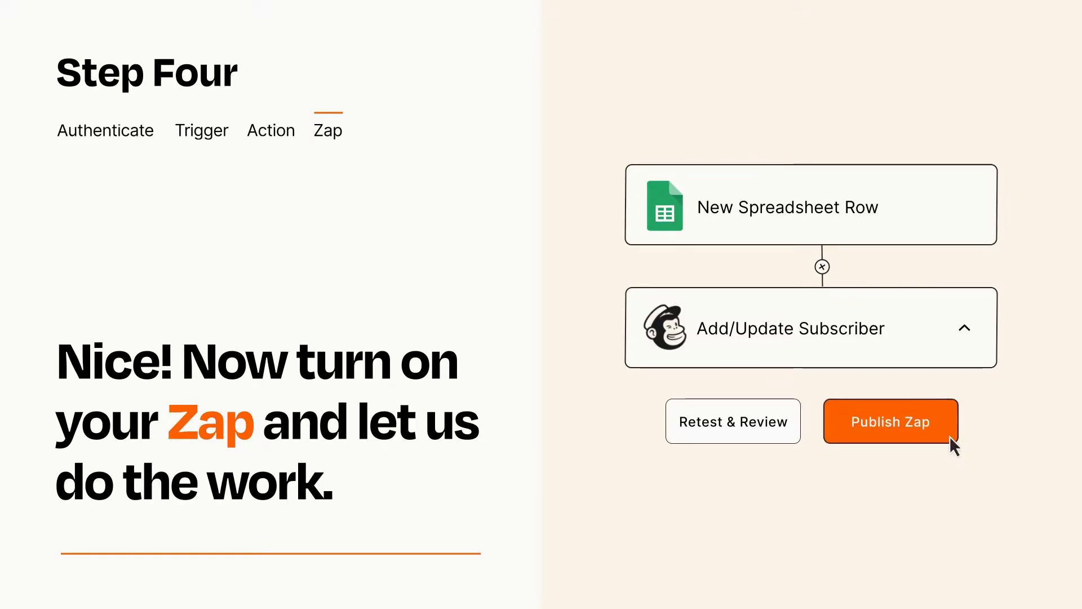
- Publish the Zap below the Add/Update Subscriber step
left_click(890, 421)
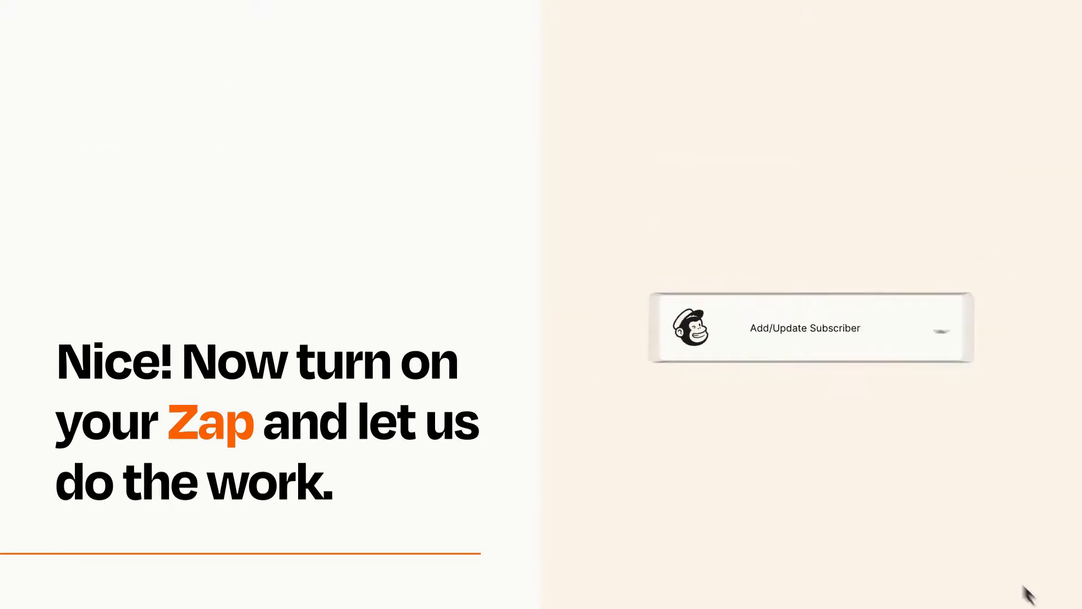